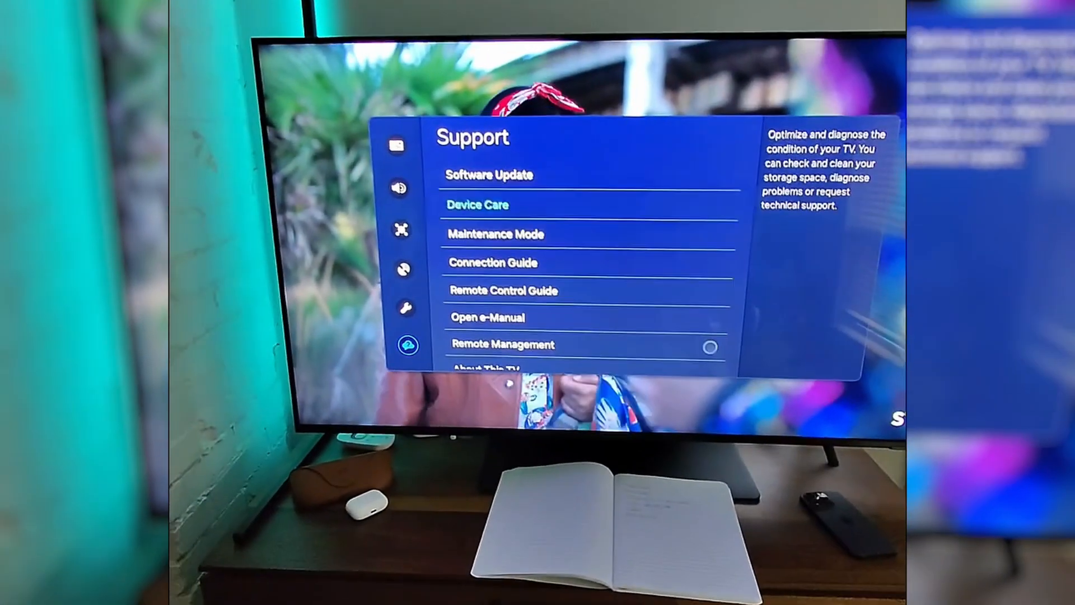
- Enter Device Care under Support, showing the TV's Good condition with storage and diagnosis options
{"action": "left_click", "coordinate": [478, 205]}
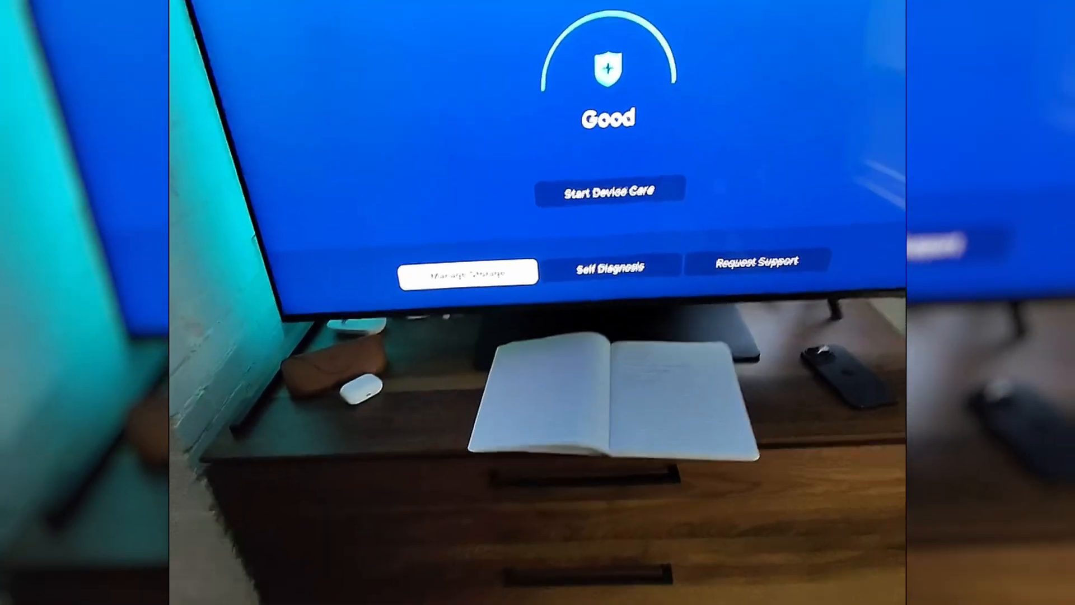
- Bring up Manage Storage listing installed apps with their sizes
{"action": "left_click", "coordinate": [468, 268]}
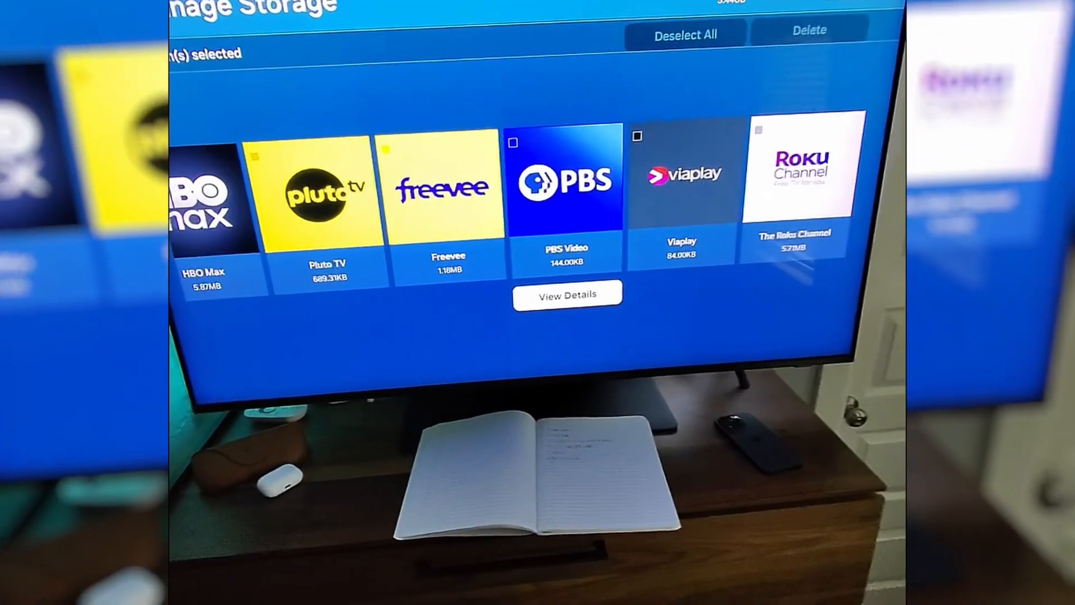
- View PBS Video's storage details and clear its cache down to 0.00B
{"action": "left_click", "coordinate": [567, 294]}
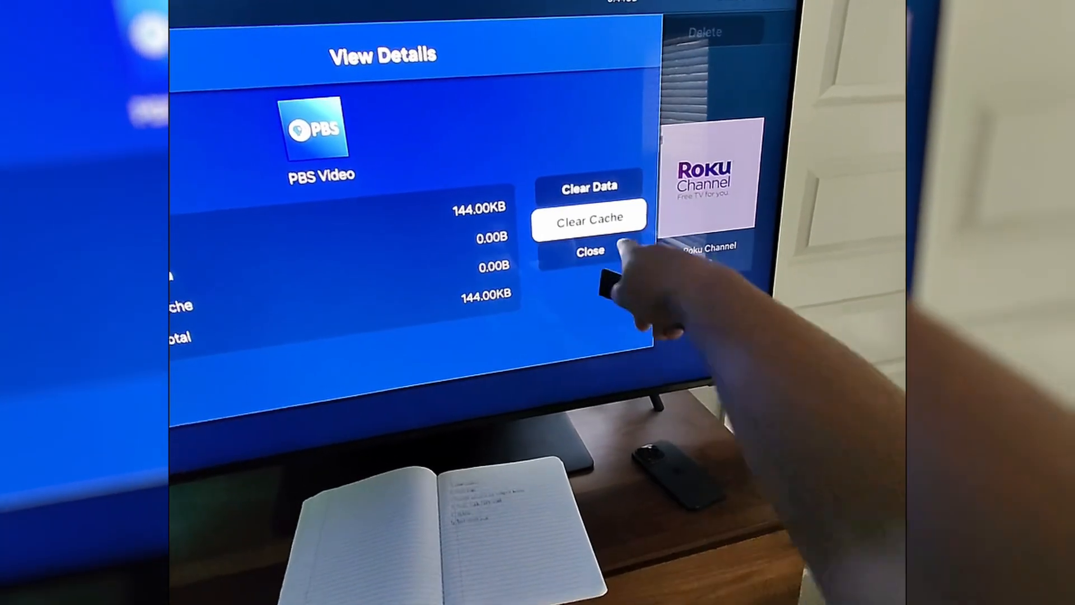
{"action": "left_click", "coordinate": [588, 216]}
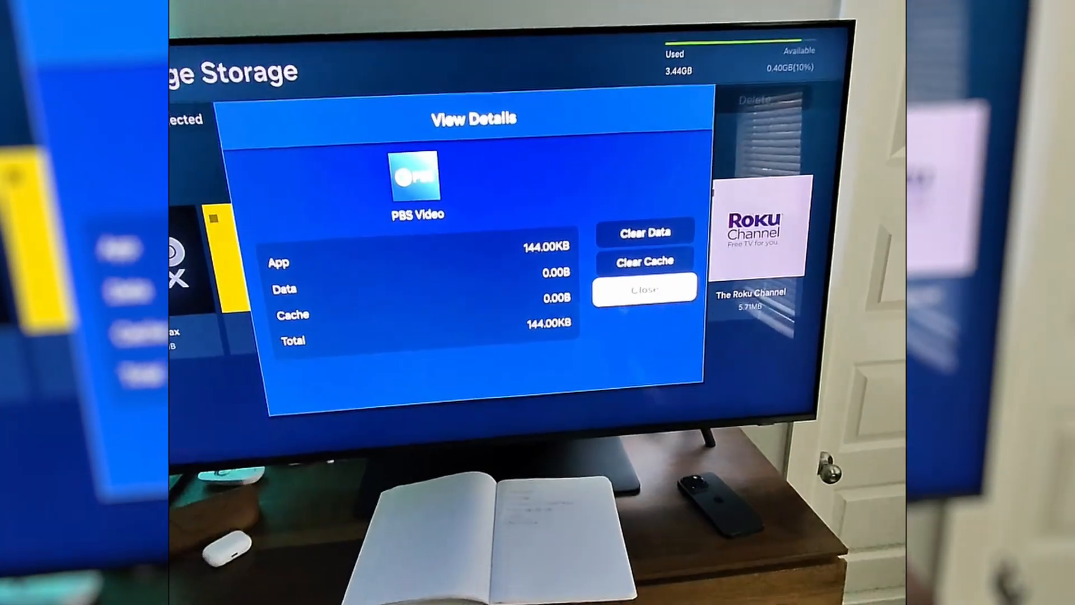
- Close PBS Video's details and mark Chat Together and Angel Studios for deletion in the app list
{"action": "left_click", "coordinate": [643, 289]}
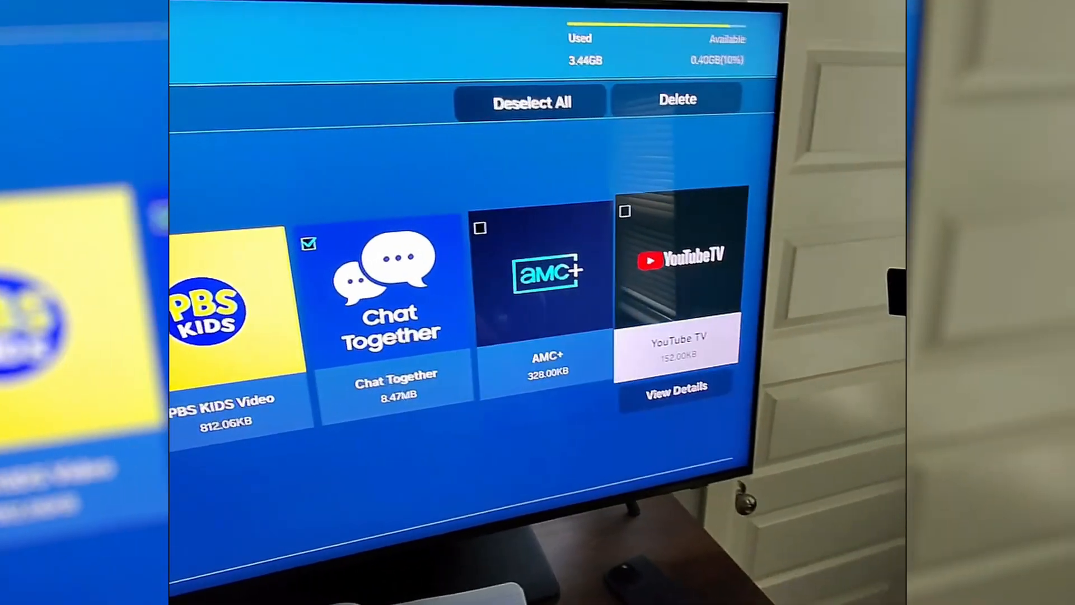
{"action": "scroll", "scroll_direction": "right", "scroll_amount": 3}
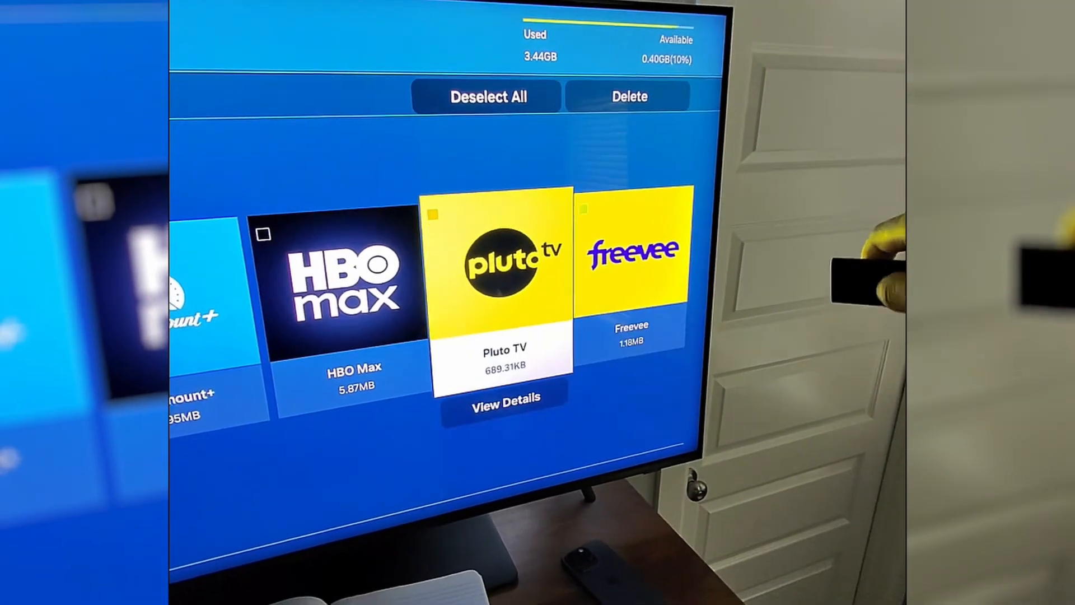
{"action": "scroll", "scroll_direction": "right", "scroll_amount": 3}
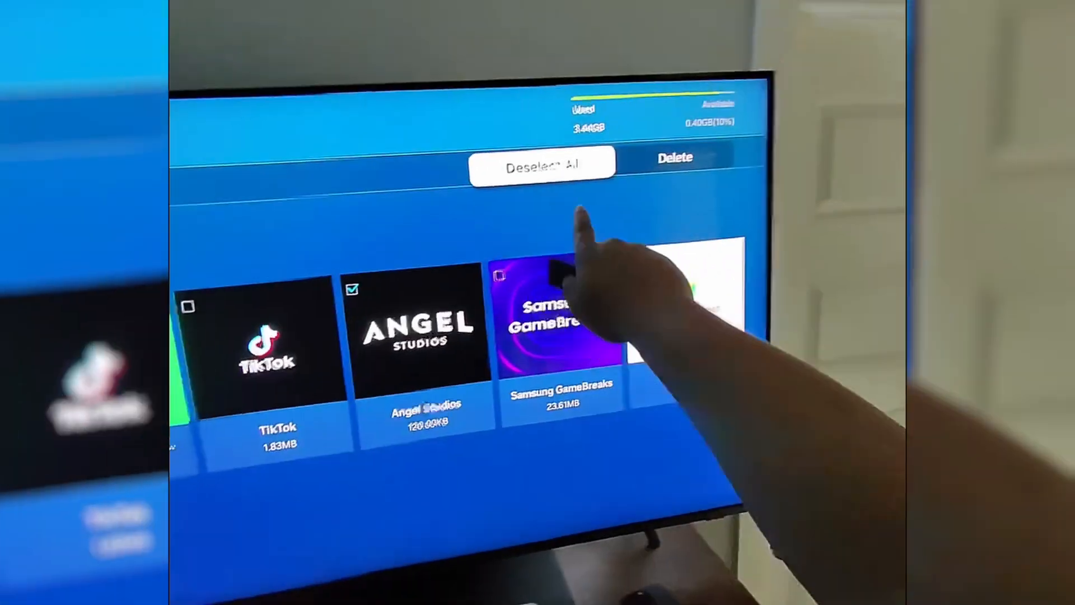
- Delete the nine marked apps and confirm, raising available space to 0.44GB
{"action": "left_click", "coordinate": [674, 158]}
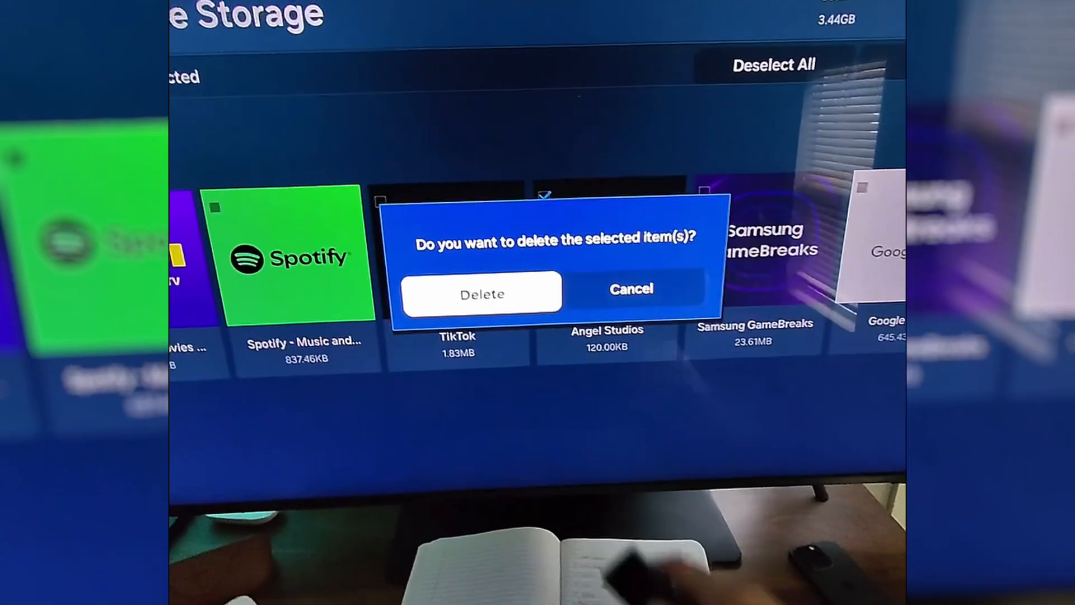
{"action": "left_click", "coordinate": [482, 292]}
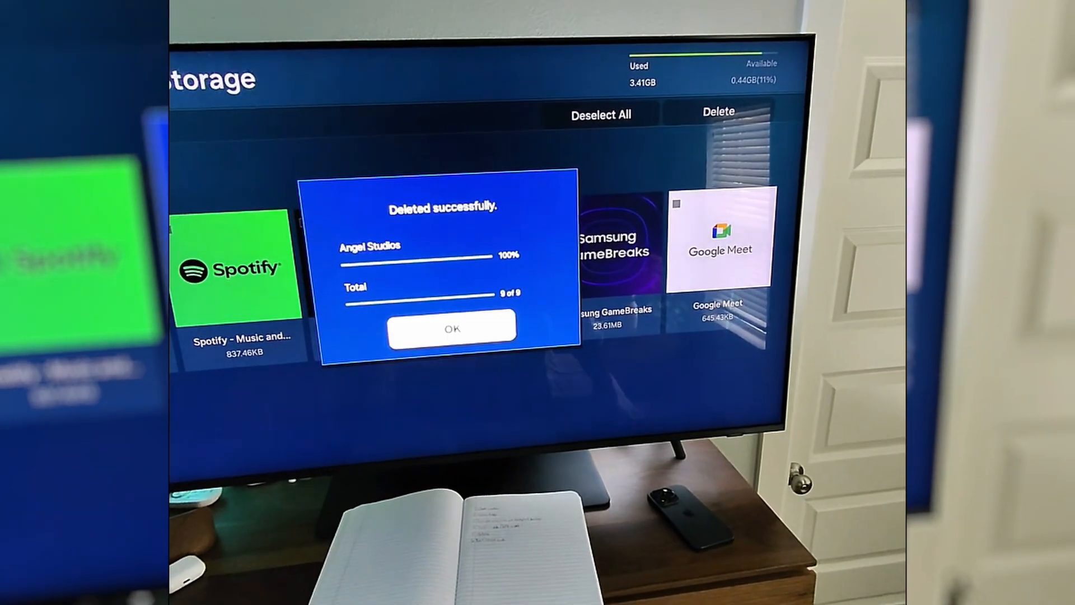
{"action": "left_click", "coordinate": [451, 328]}
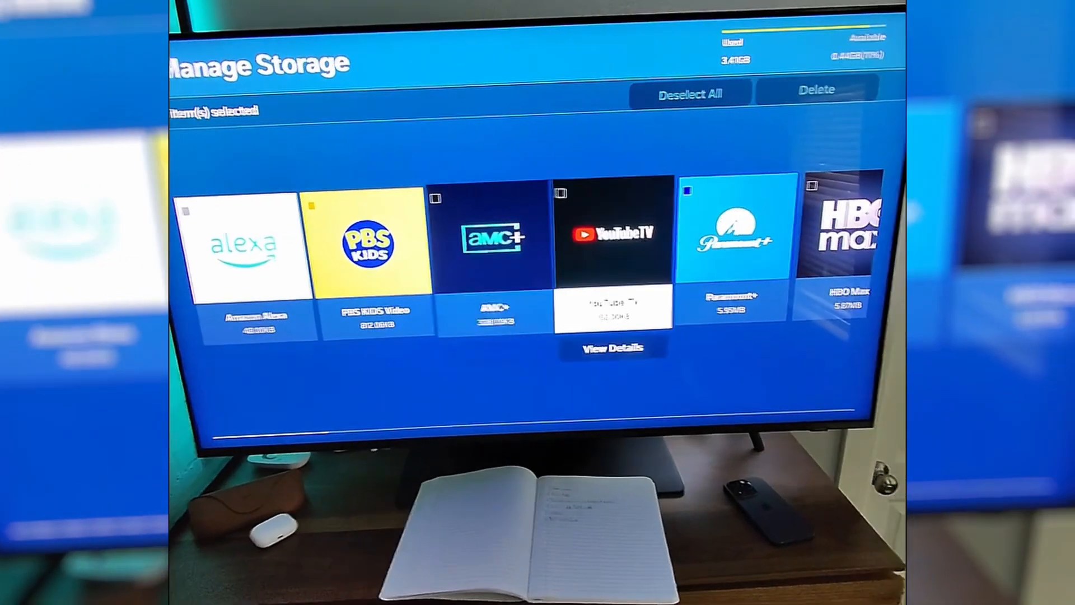
- Review YouTube's storage details totalling 80.58MB, then close them
{"action": "scroll", "scroll_direction": "right", "scroll_amount": 3}
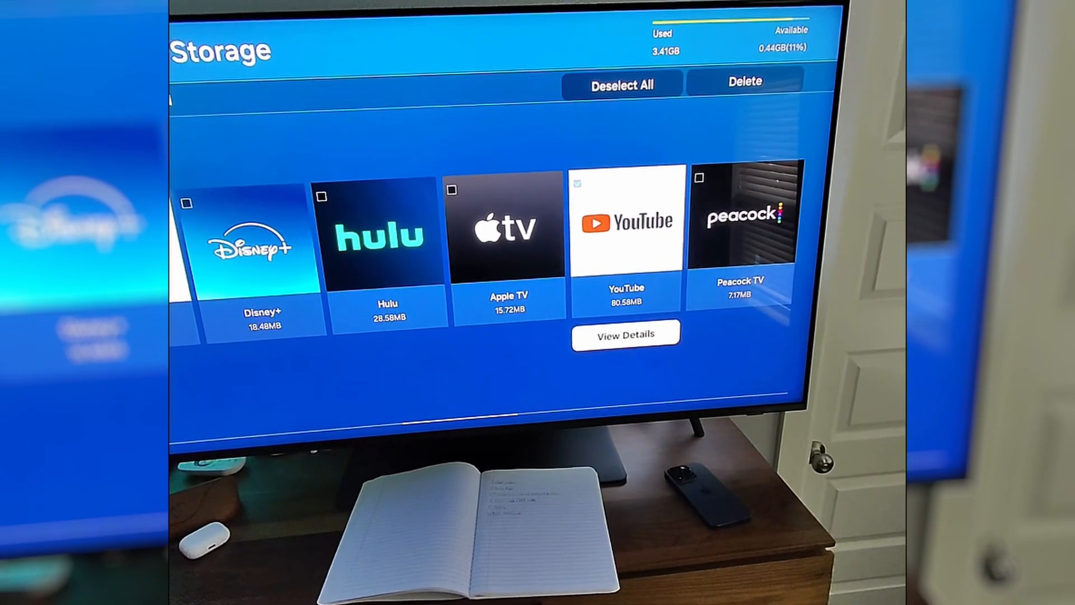
{"action": "left_click", "coordinate": [625, 335]}
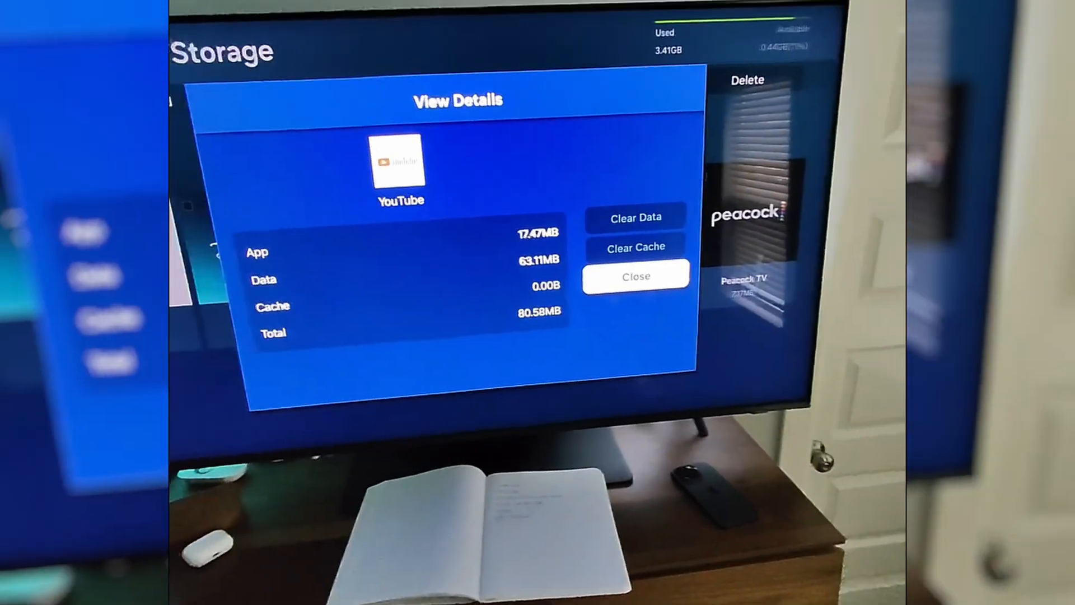
{"action": "left_click", "coordinate": [634, 276]}
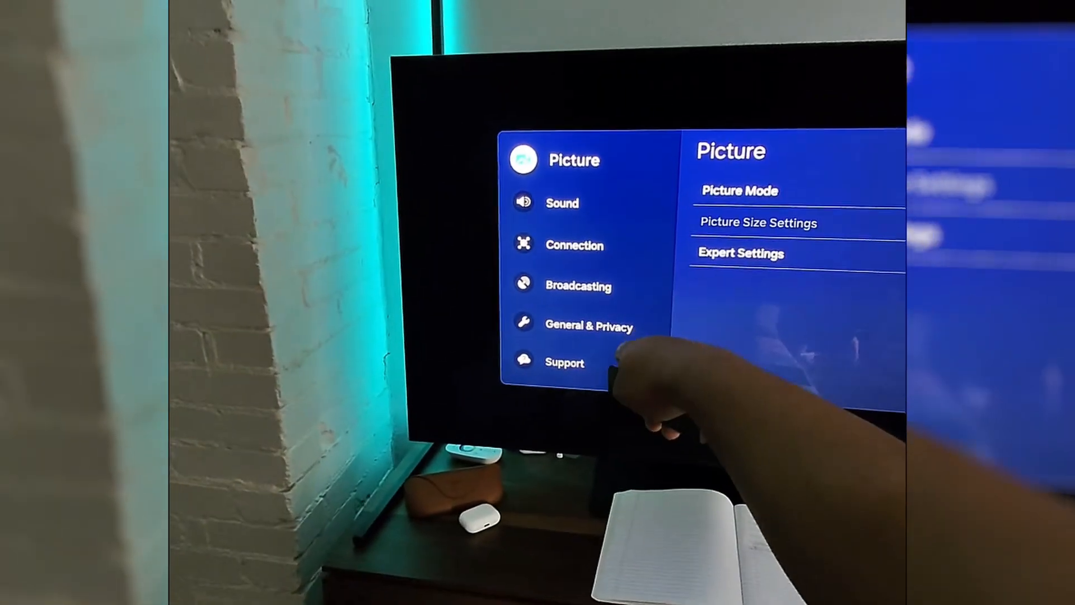
- Reach Start Screen Option in General & Privacy, with Start with Smart Hub Home enabled
{"action": "left_click", "coordinate": [588, 325]}
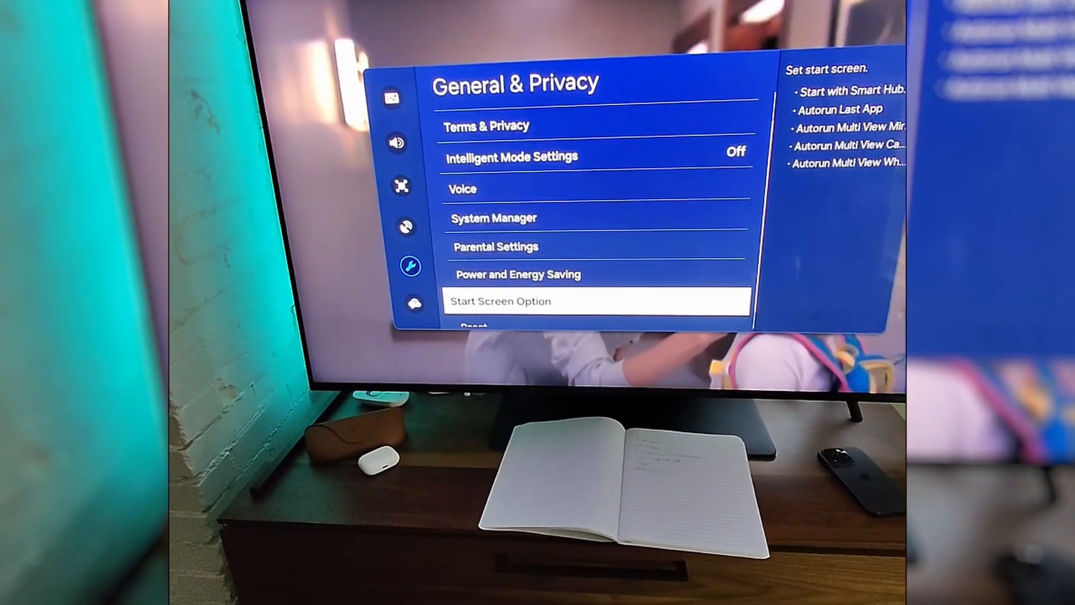
{"action": "left_click", "coordinate": [597, 300]}
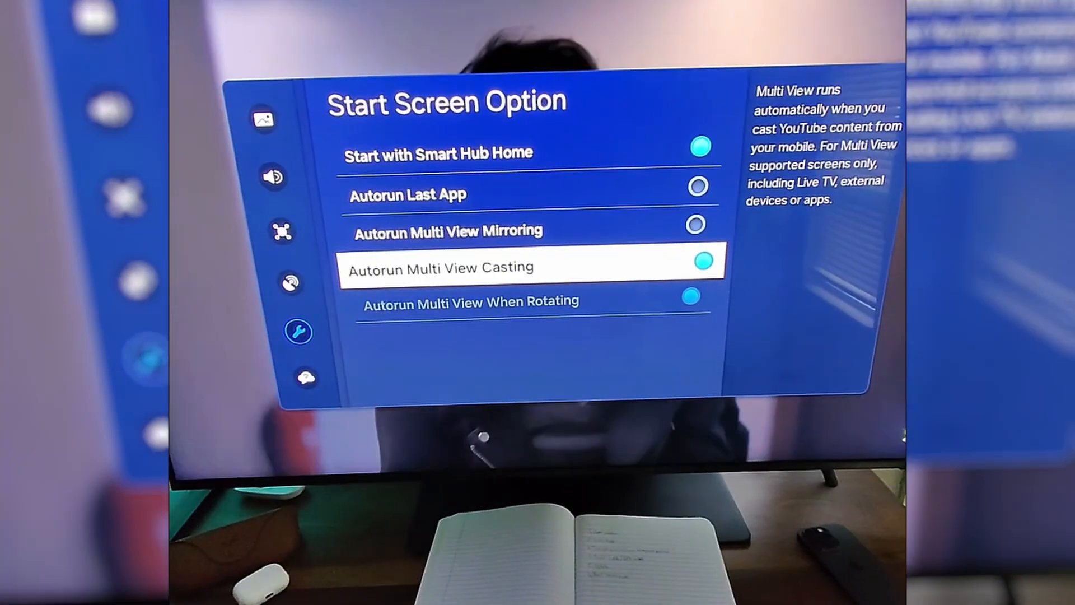
- Exit Start Screen Option back to the quick settings bar over the TV picture
{"action": "key", "text": "up"}
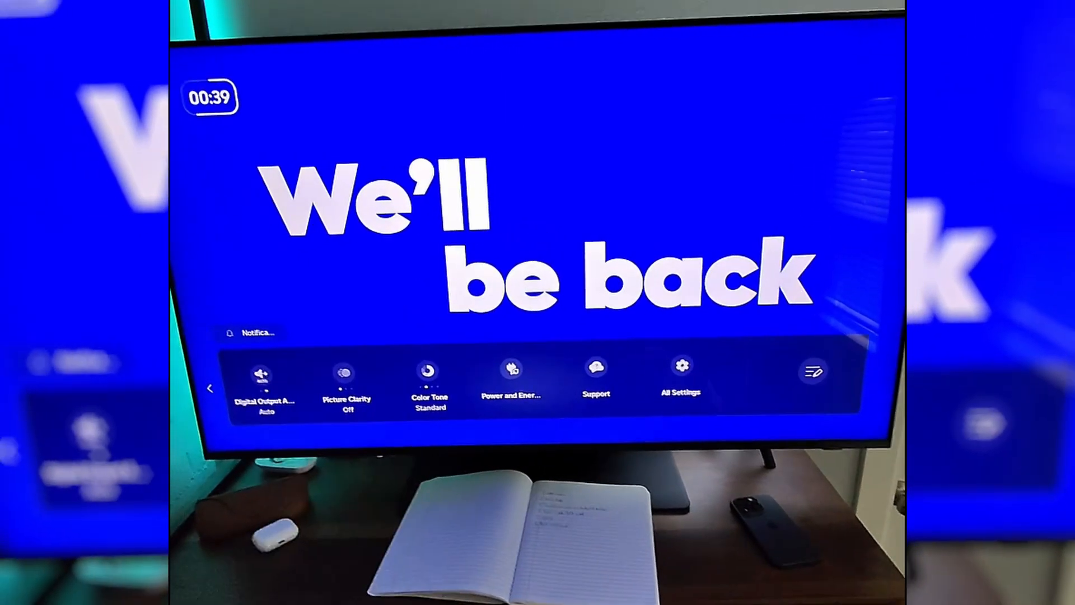
- Reach Device Care from Support in quick settings, reporting a Good condition
{"action": "left_click", "coordinate": [596, 377]}
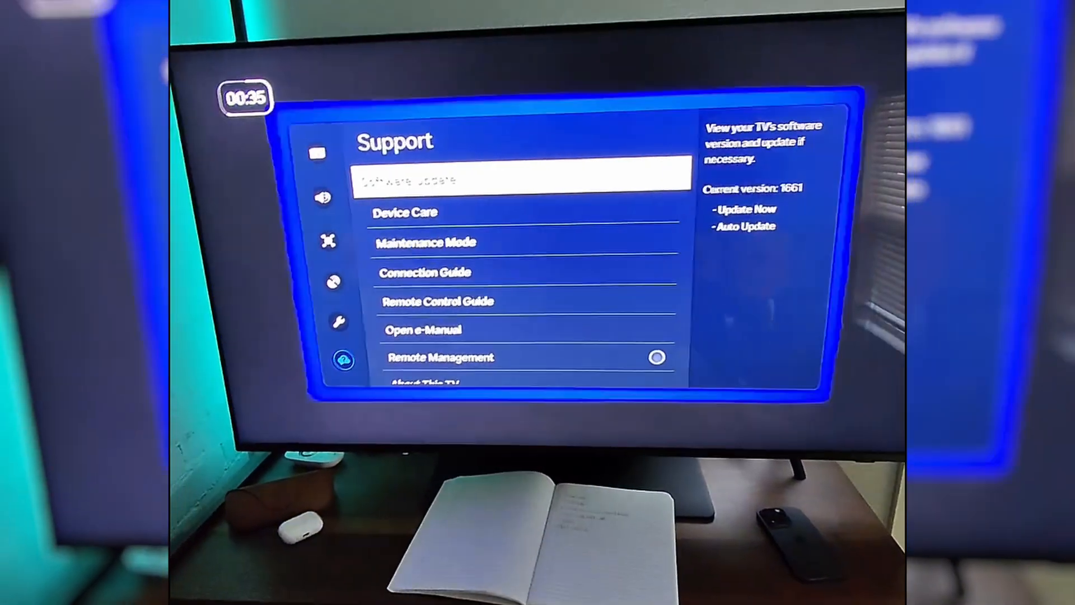
{"action": "key", "text": "Down"}
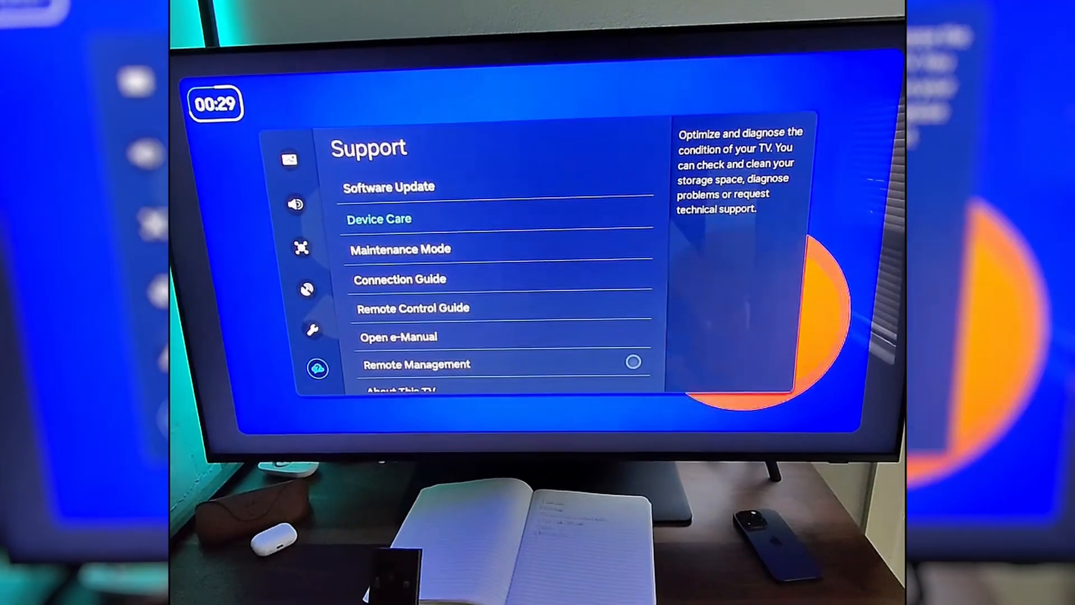
{"action": "left_click", "coordinate": [379, 218]}
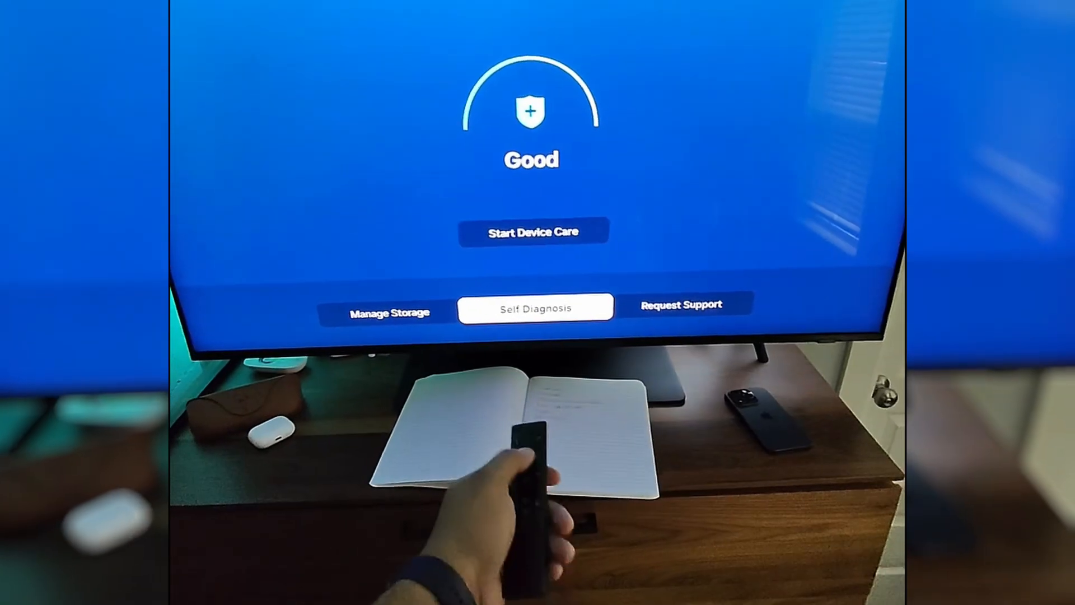
- Run the Self Diagnosis Smart Hub connection test until all tests complete successfully
{"action": "left_click", "coordinate": [535, 306]}
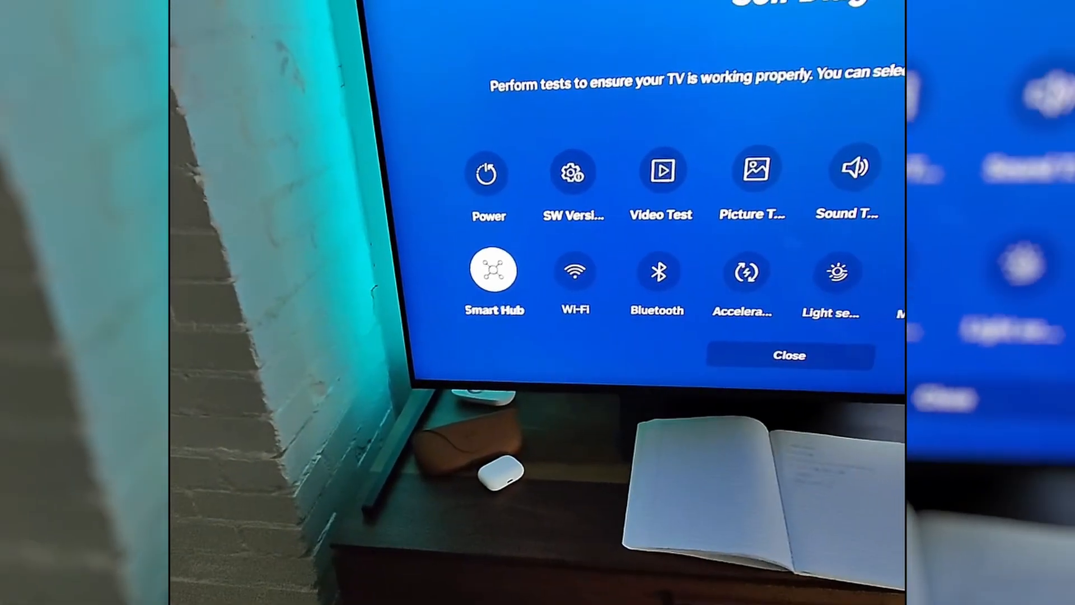
{"action": "left_click", "coordinate": [492, 270]}
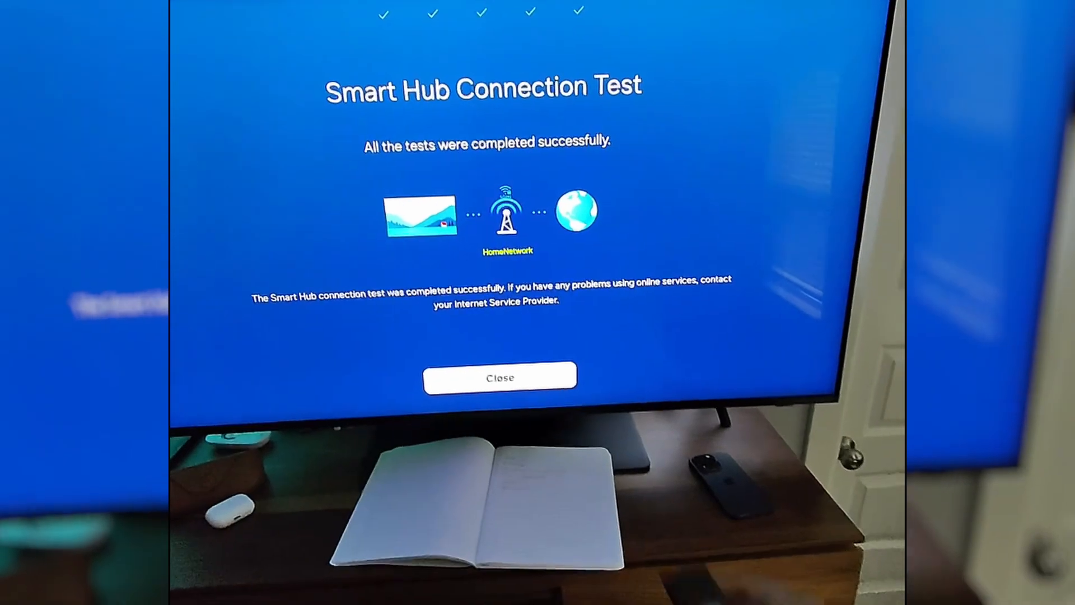
- Close the Smart Hub Connection Test result and leave Self Diagnosis back to General & Privacy
{"action": "left_click", "coordinate": [500, 378]}
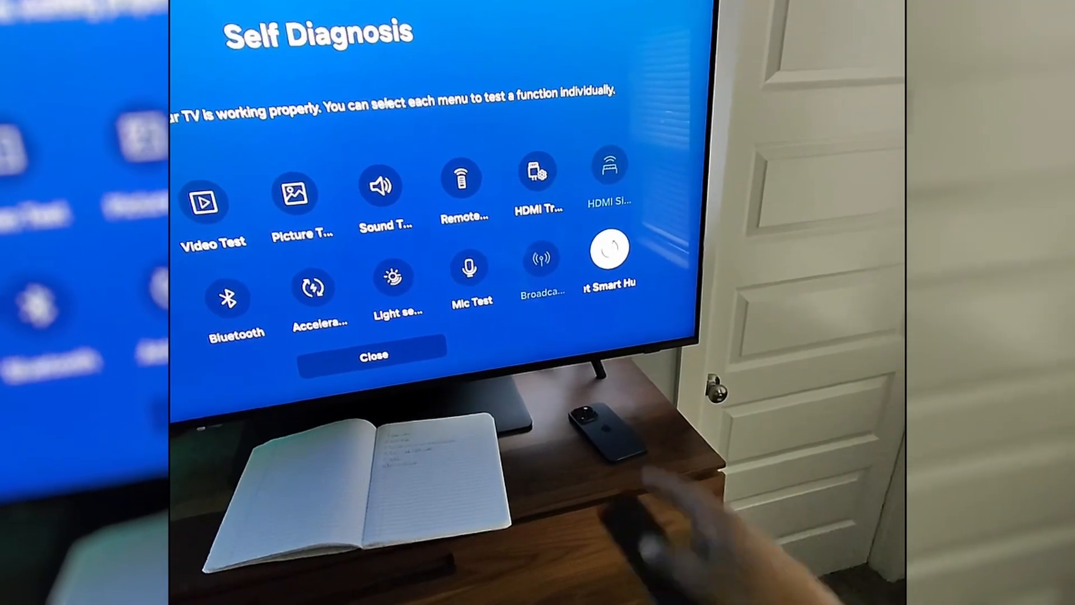
{"action": "left_click", "coordinate": [607, 248]}
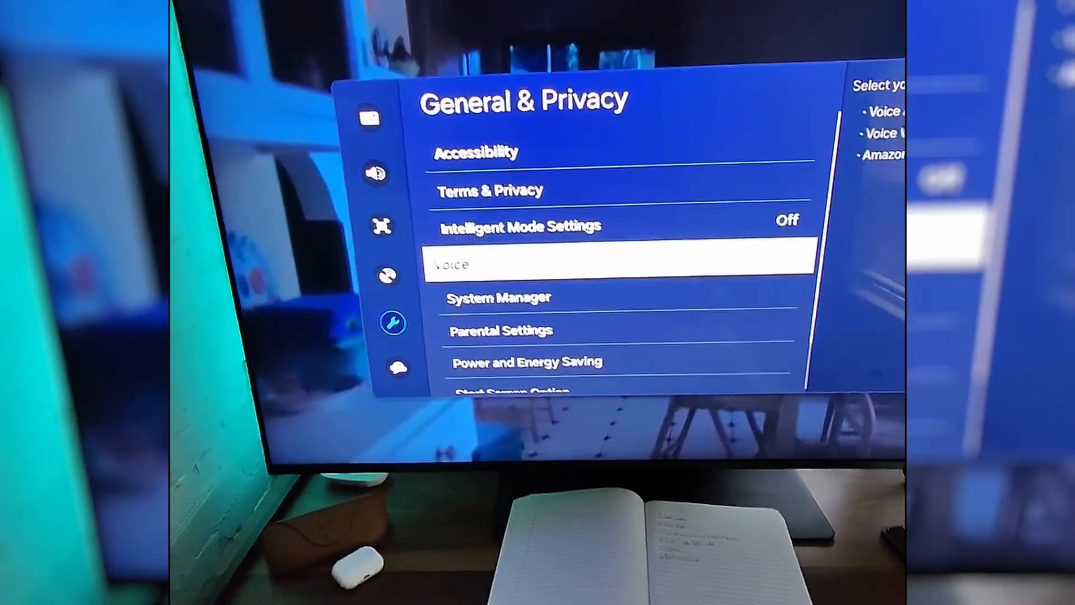
- Scroll the General & Privacy list down to highlight Reset with its factory-defaults description
{"action": "scroll", "scroll_direction": "down", "scroll_amount": 3}
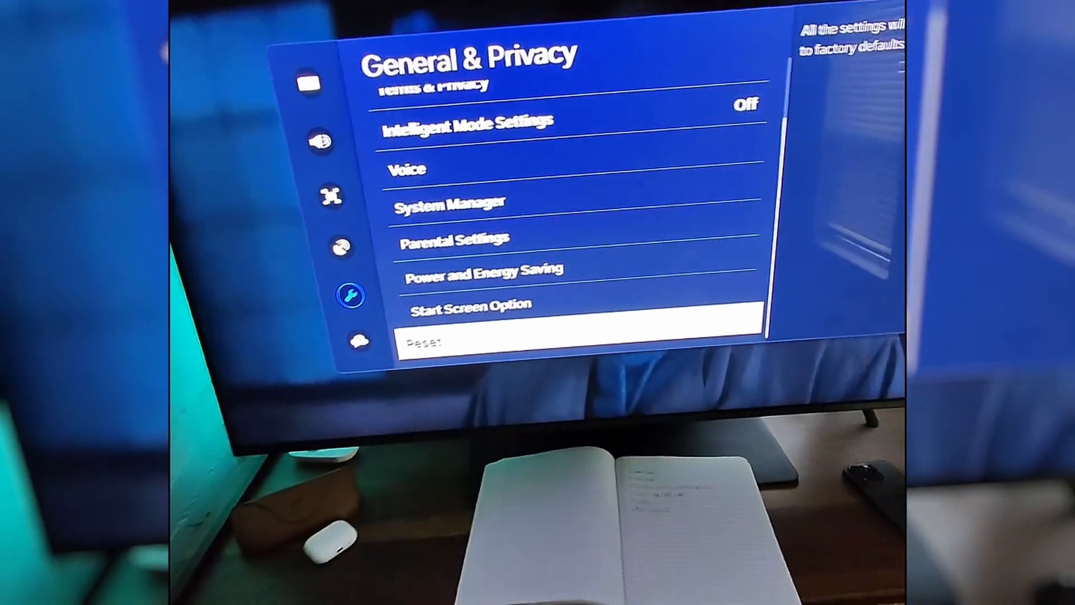